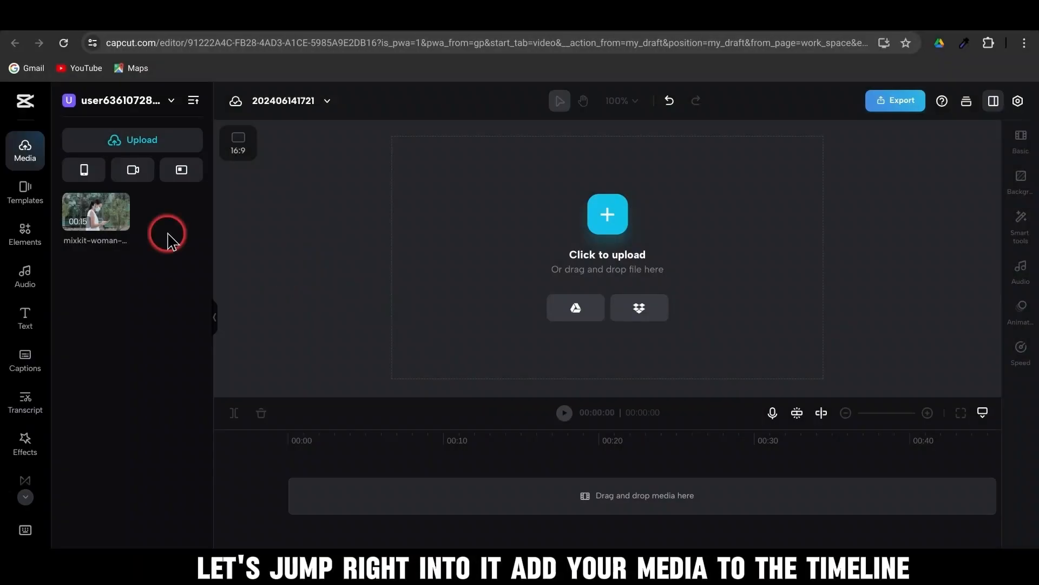
Place the imported walking-woman video from Media onto the timeline track
{"action": "left_click_drag", "start_coordinate": [96, 212], "coordinate": [242, 341]}
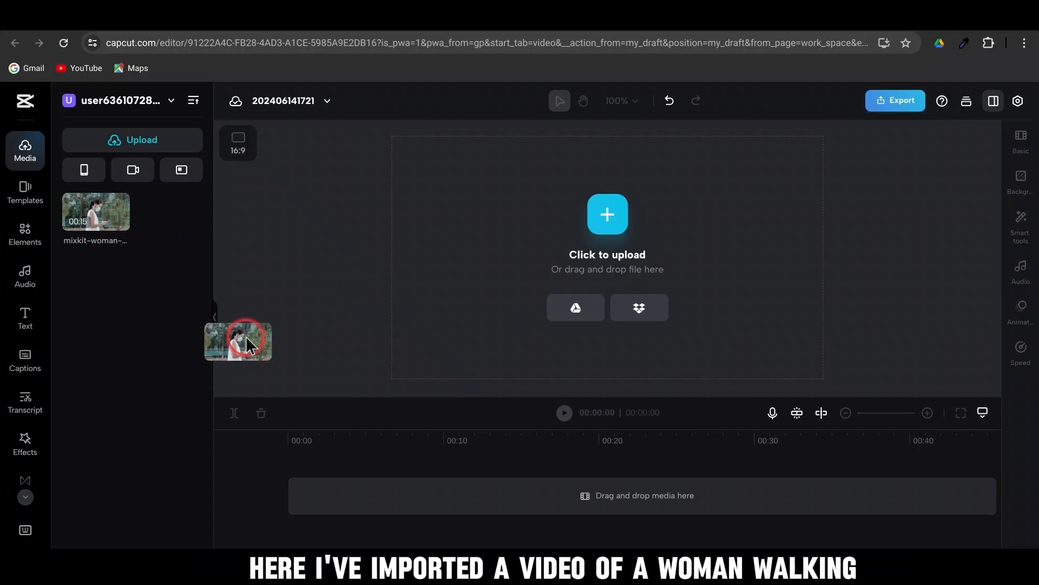
{"action": "left_click_drag", "start_coordinate": [239, 342], "coordinate": [417, 405]}
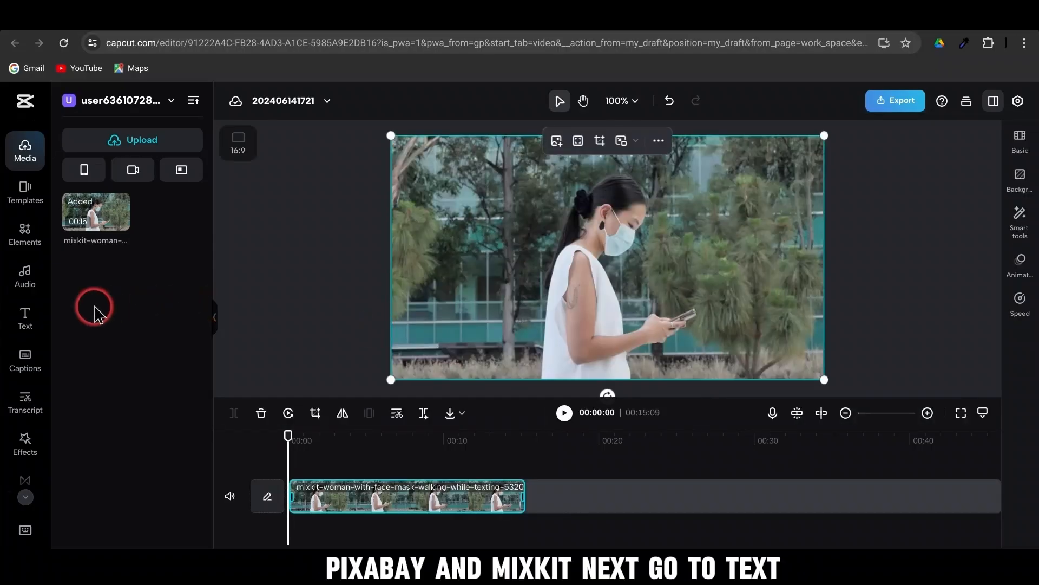
Add a default heading text layer and stretch it to the walking clip's full length
{"action": "left_click", "coordinate": [25, 320]}
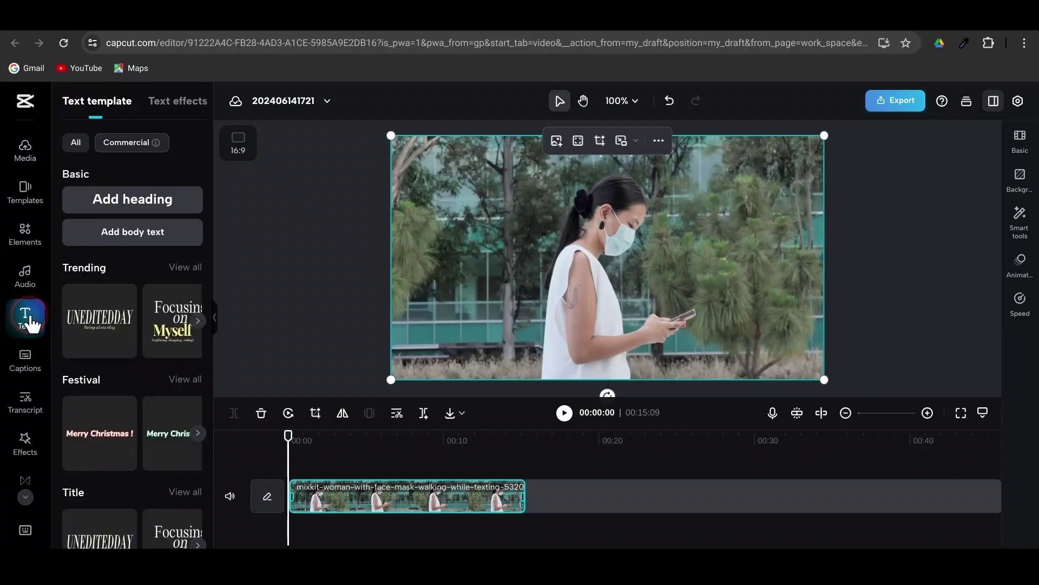
{"action": "left_click", "coordinate": [132, 199]}
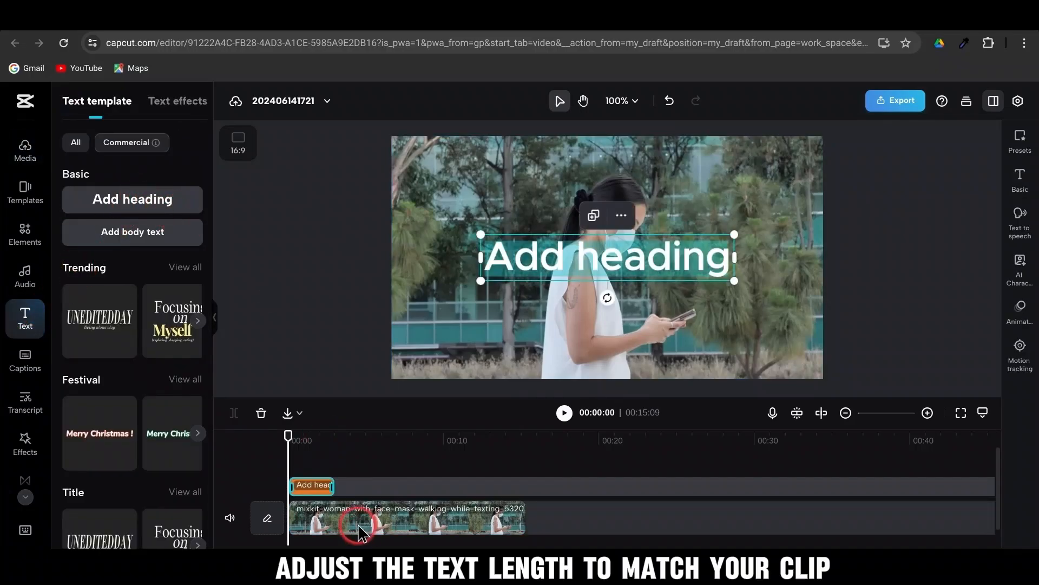
{"action": "left_click_drag", "start_coordinate": [333, 485], "coordinate": [415, 494]}
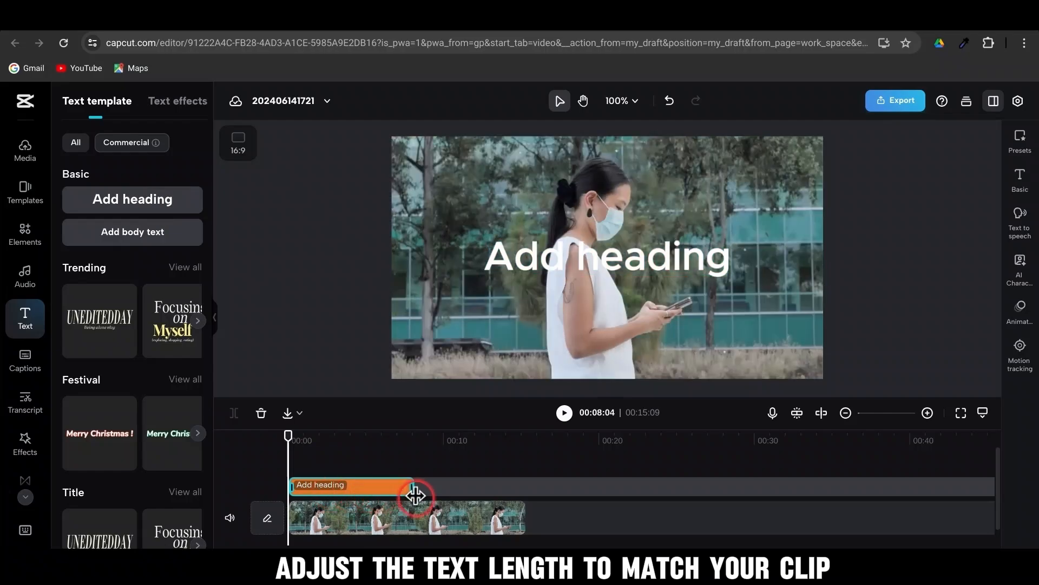
{"action": "left_click_drag", "start_coordinate": [416, 496], "coordinate": [524, 502]}
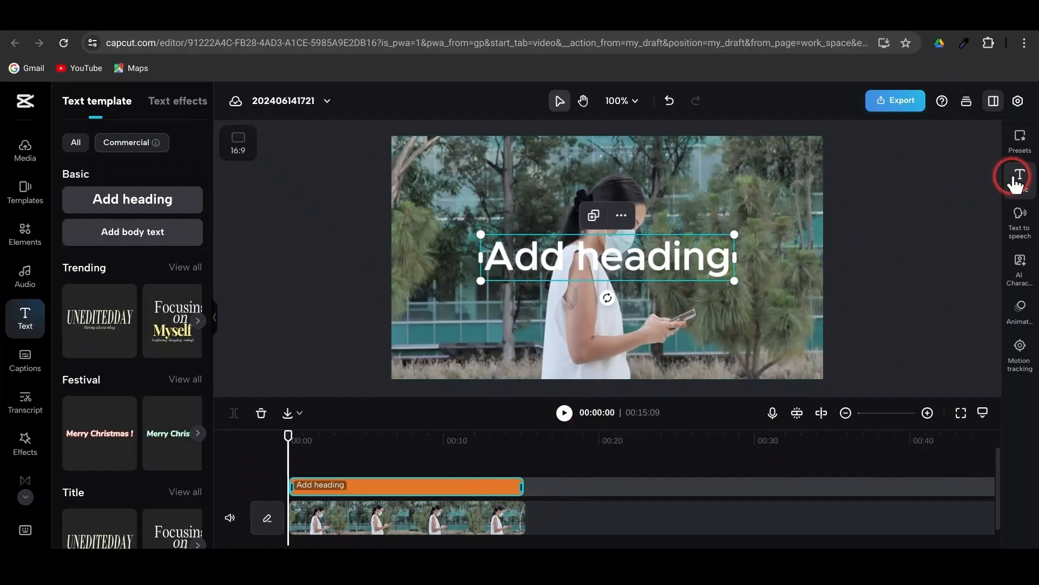
Style the heading 'capcut tutorial reveal text as you walk' in ZY Fervent at size 10
{"action": "left_click", "coordinate": [1020, 173]}
{"action": "type", "text": "capcut tutorial reveal text as you walk"}
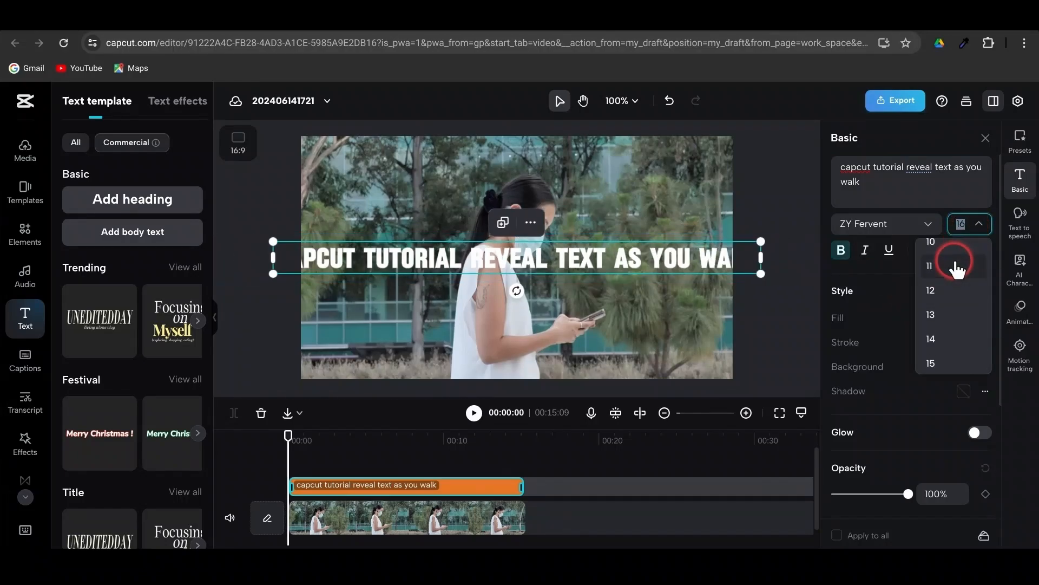
{"action": "left_click", "coordinate": [930, 242]}
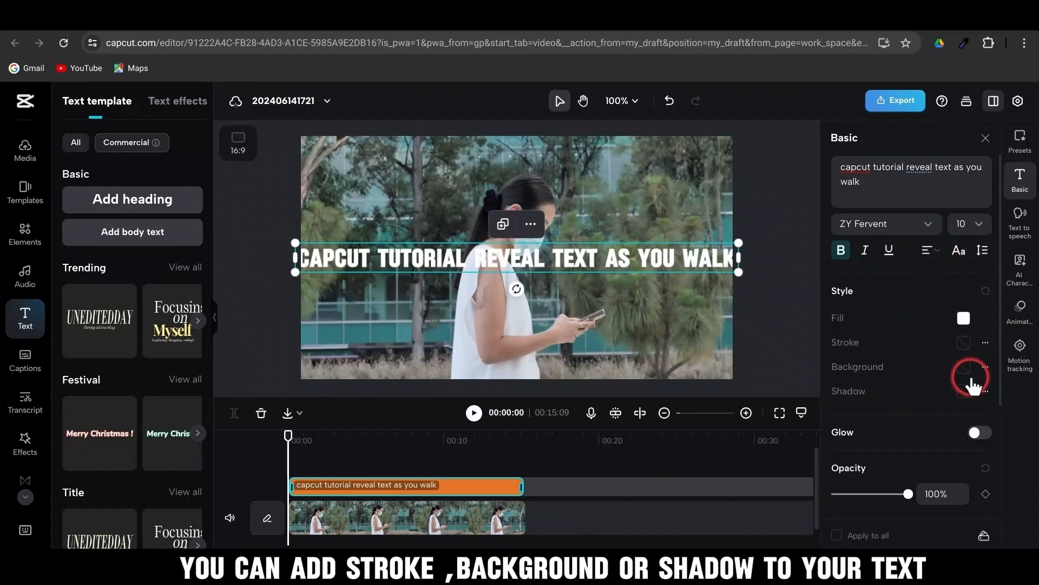
{"action": "left_click", "coordinate": [964, 390]}
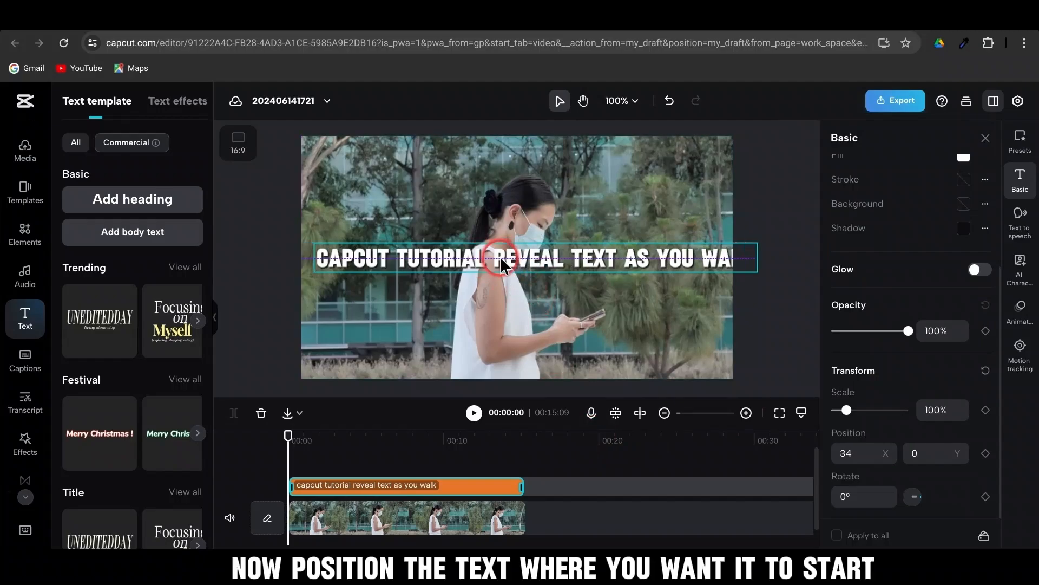
Position the heading at the frame's right side and keyframe that starting position
{"action": "left_click_drag", "start_coordinate": [500, 259], "coordinate": [656, 262]}
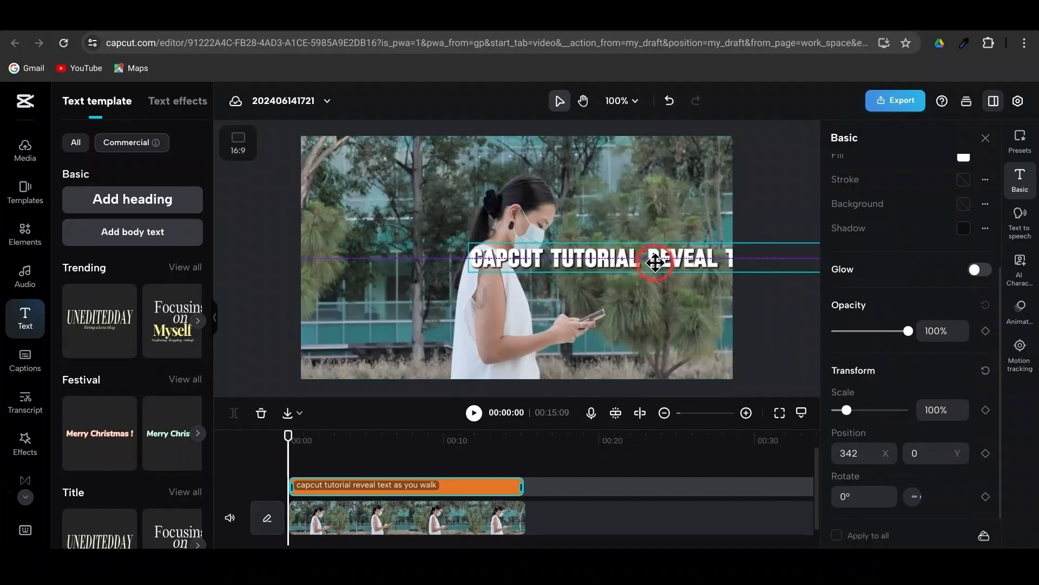
{"action": "left_click_drag", "start_coordinate": [655, 261], "coordinate": [706, 274]}
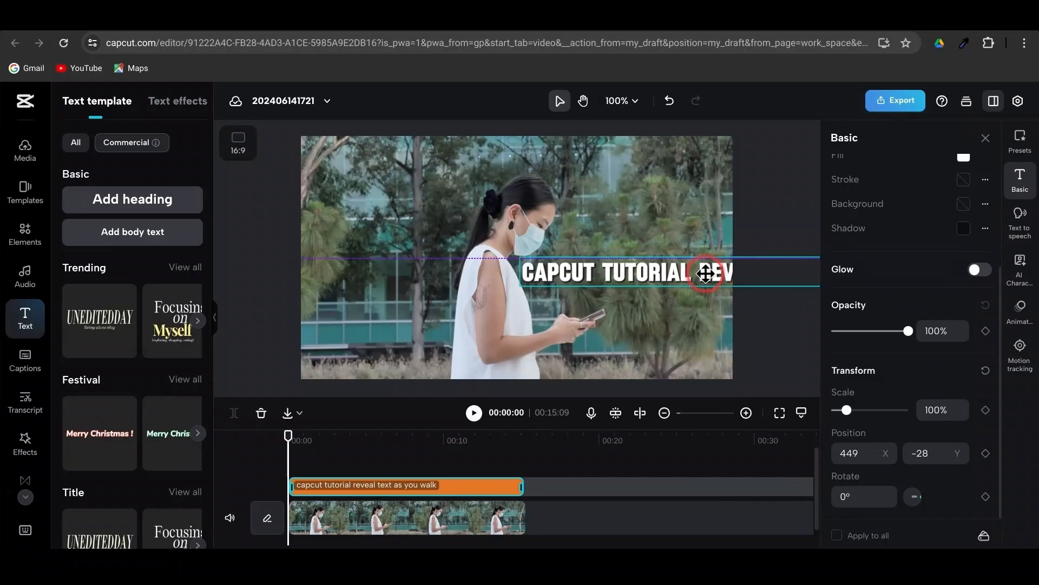
{"action": "left_click_drag", "start_coordinate": [706, 274], "coordinate": [720, 278]}
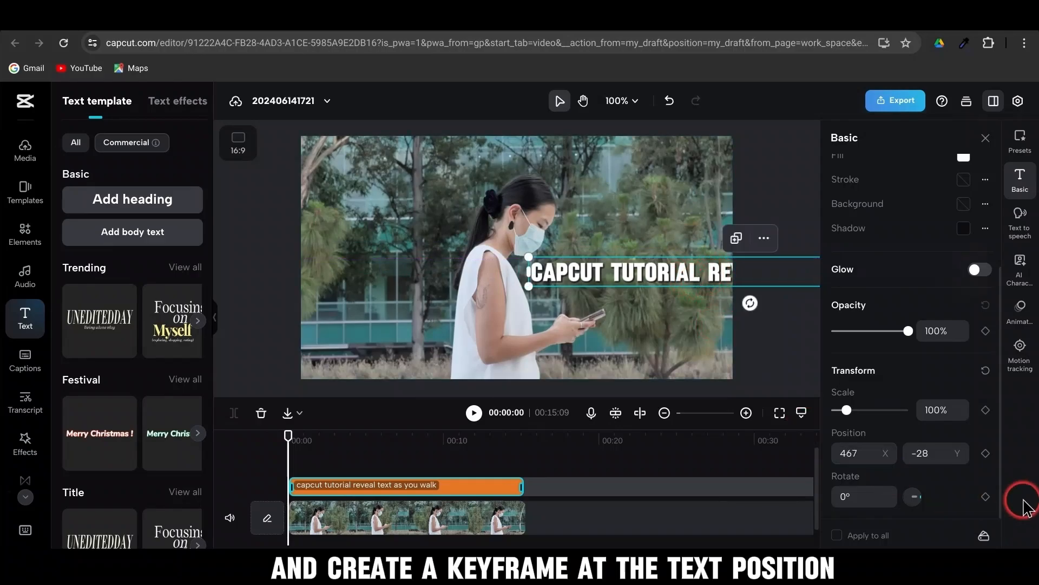
{"action": "mouse_move", "coordinate": [985, 453]}
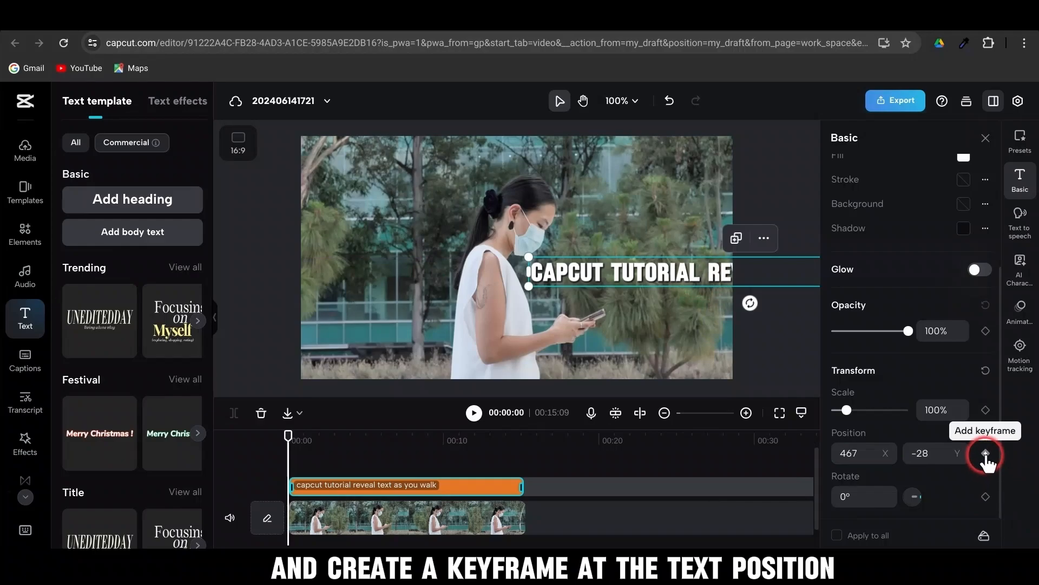
{"action": "left_click", "coordinate": [985, 453]}
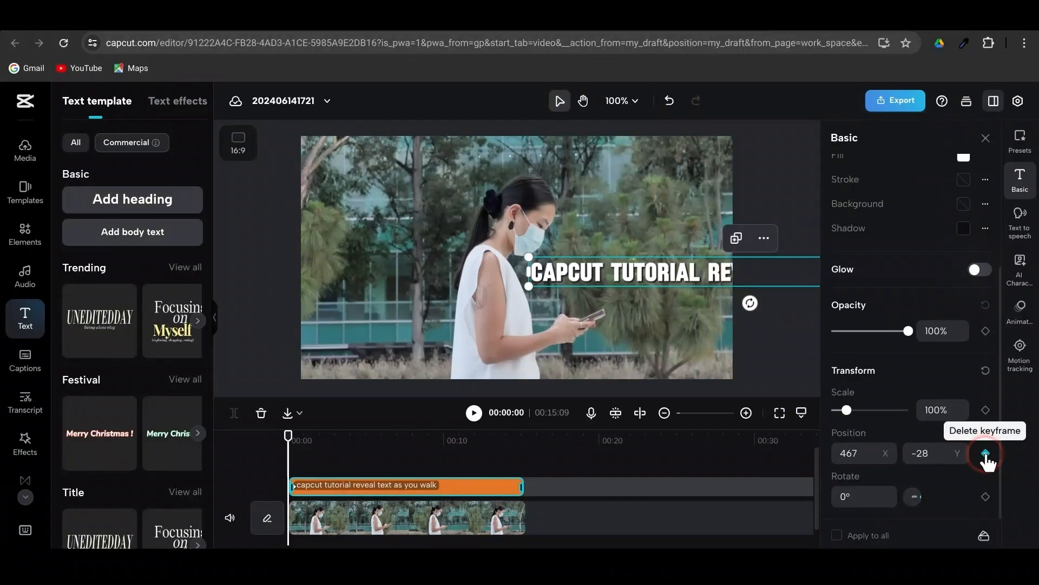
{"action": "left_click", "coordinate": [986, 453]}
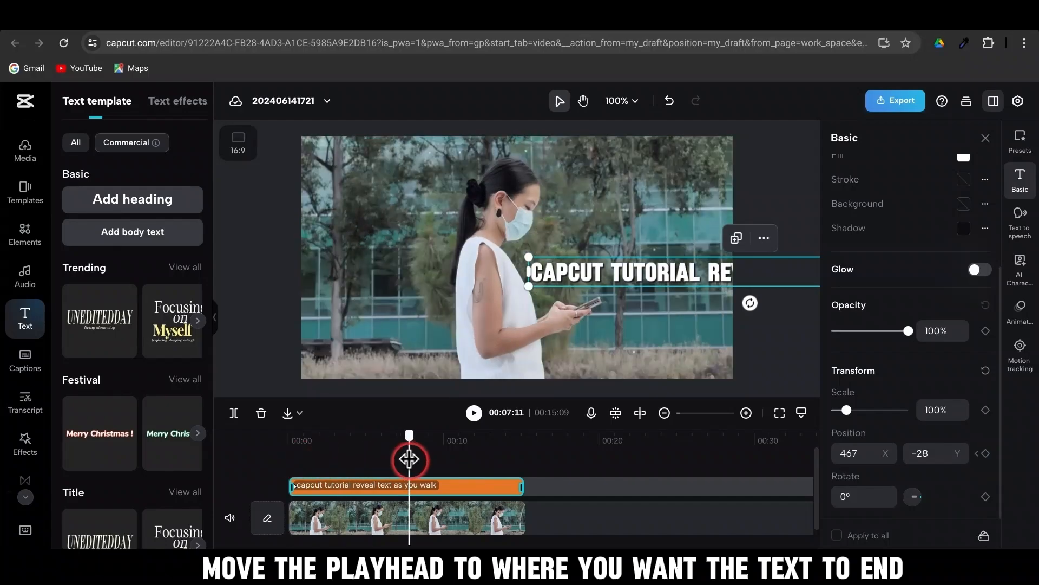
Near the clip's end, move the heading to the left to create the ending keyframe
{"action": "left_click_drag", "start_coordinate": [410, 461], "coordinate": [520, 462]}
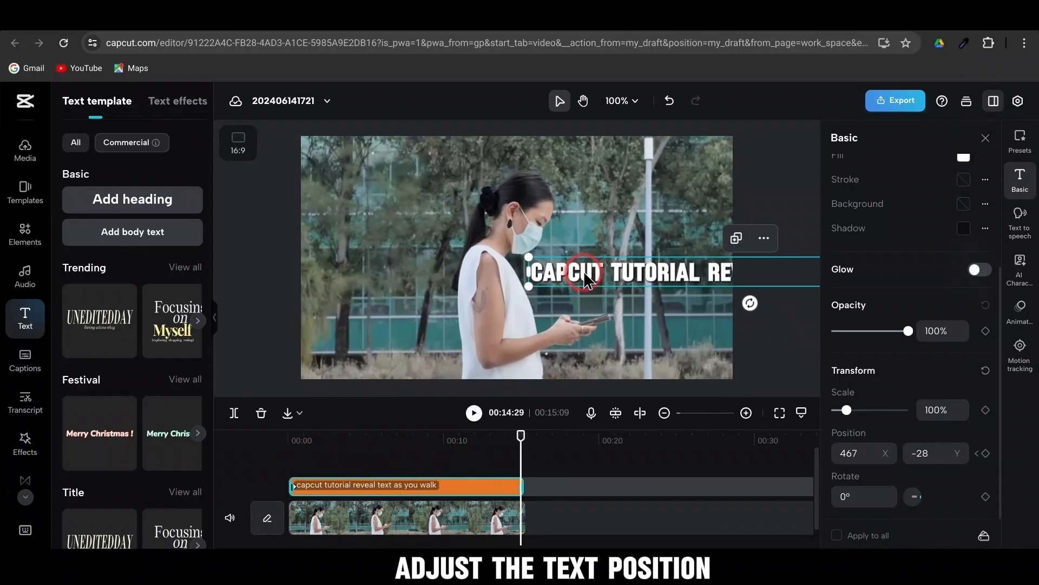
{"action": "left_click_drag", "start_coordinate": [586, 278], "coordinate": [566, 277]}
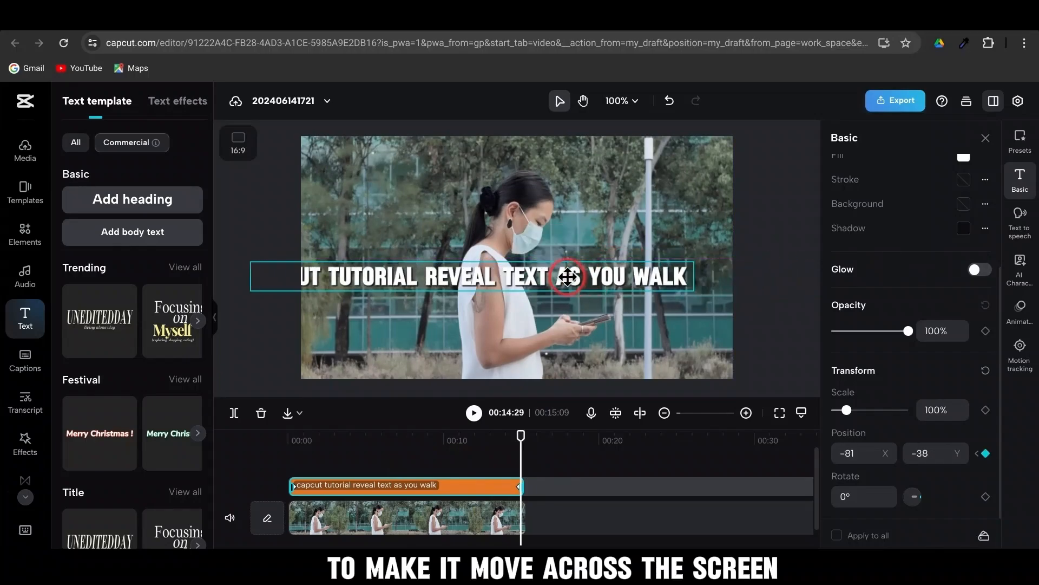
{"action": "left_click_drag", "start_coordinate": [566, 275], "coordinate": [375, 269]}
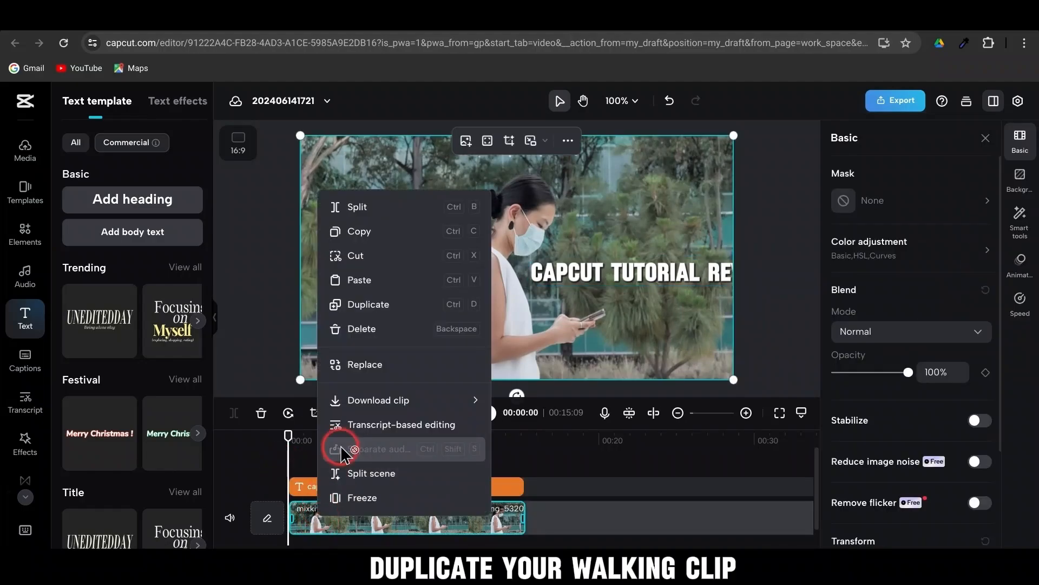
{"action": "mouse_move", "coordinate": [389, 312]}
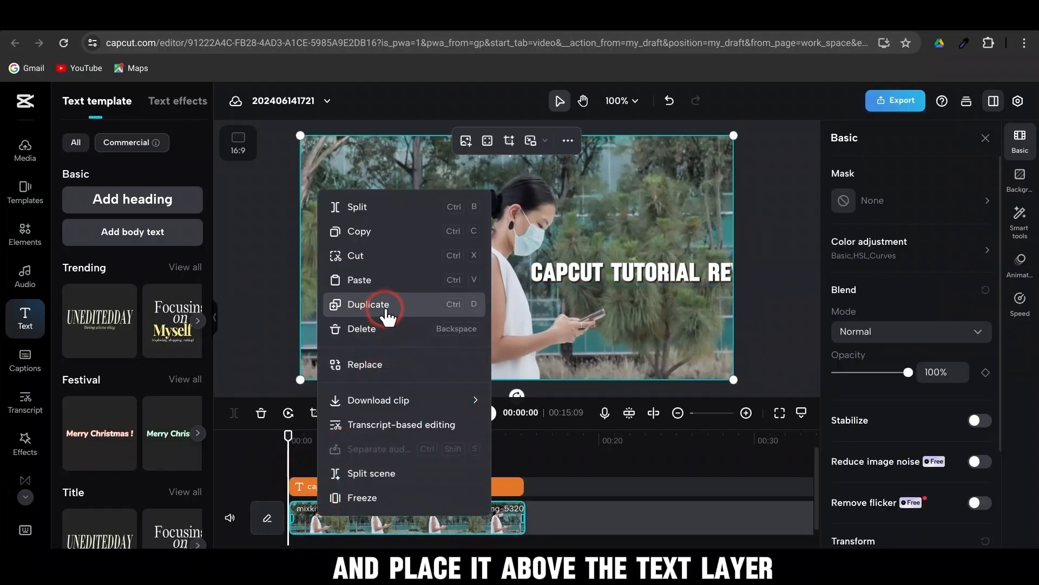
Duplicate the walking clip via the timeline context menu
{"action": "left_click", "coordinate": [370, 305]}
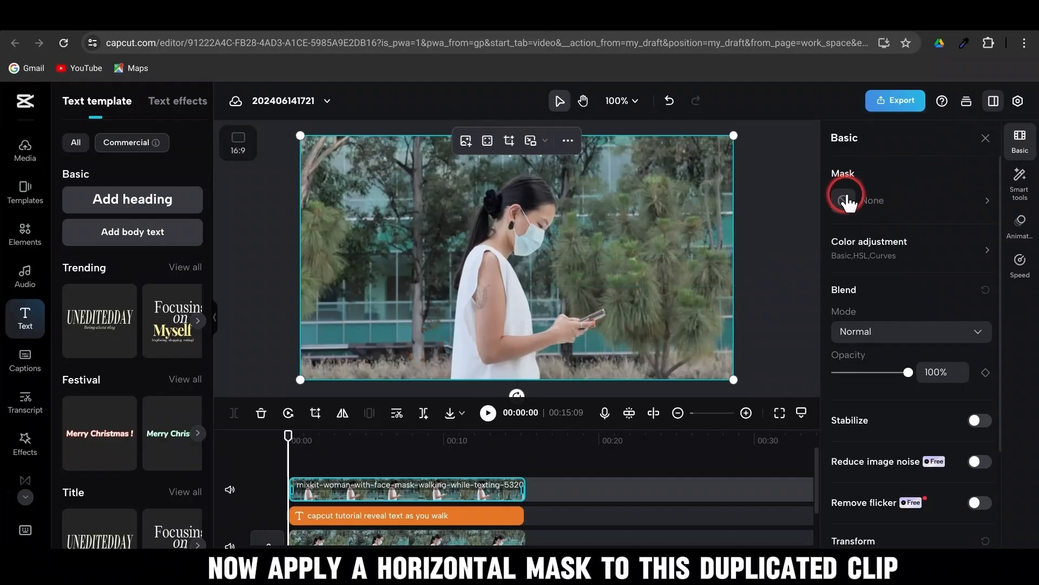
Apply a Horizontal mask to the duplicated clip and rotate it to 90° for a vertical split
{"action": "left_click", "coordinate": [849, 201]}
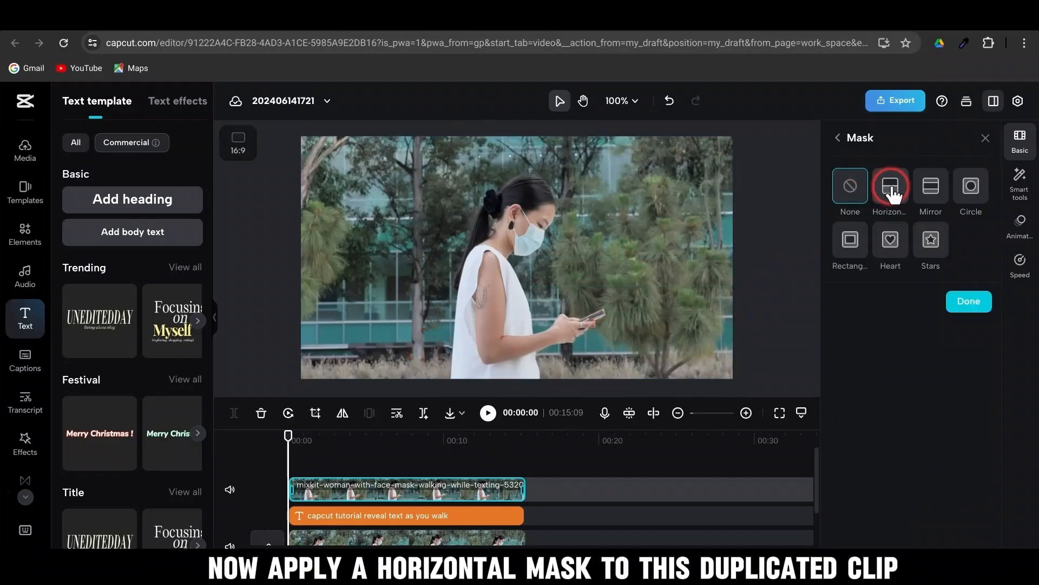
{"action": "left_click", "coordinate": [890, 186]}
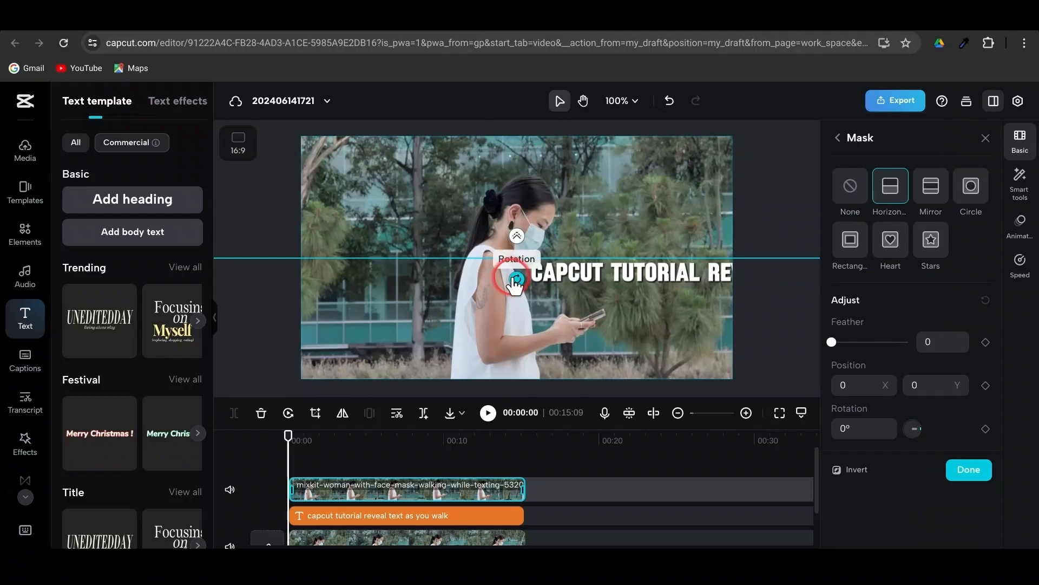
{"action": "left_click_drag", "start_coordinate": [517, 278], "coordinate": [493, 262]}
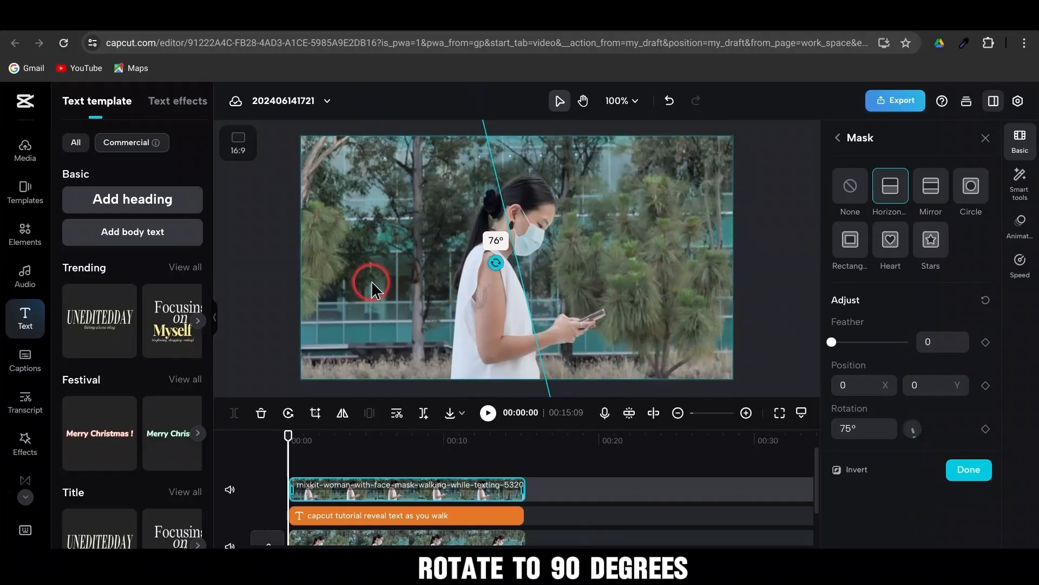
{"action": "left_click_drag", "start_coordinate": [372, 285], "coordinate": [291, 239]}
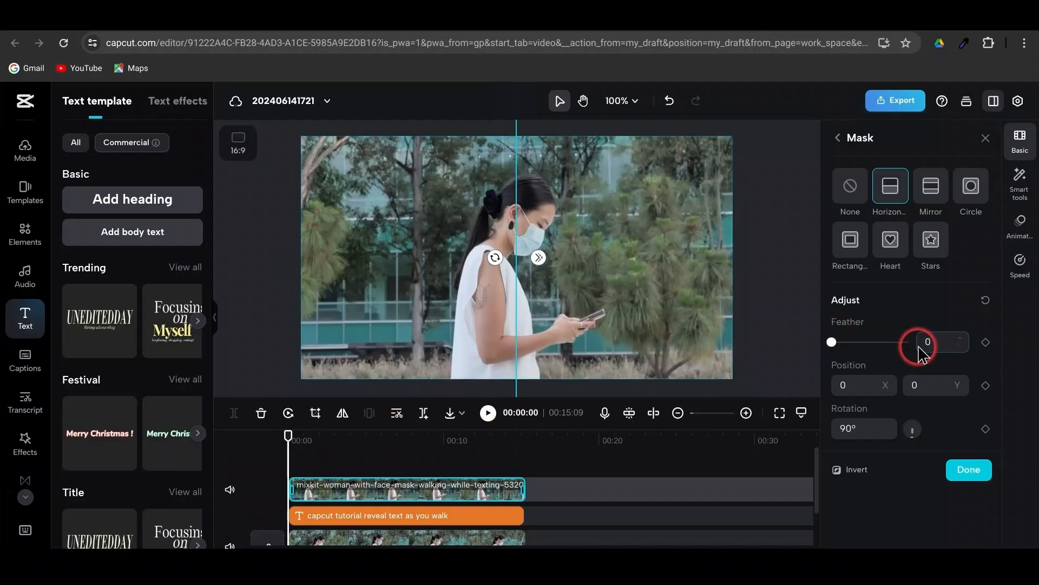
{"action": "mouse_move", "coordinate": [986, 385]}
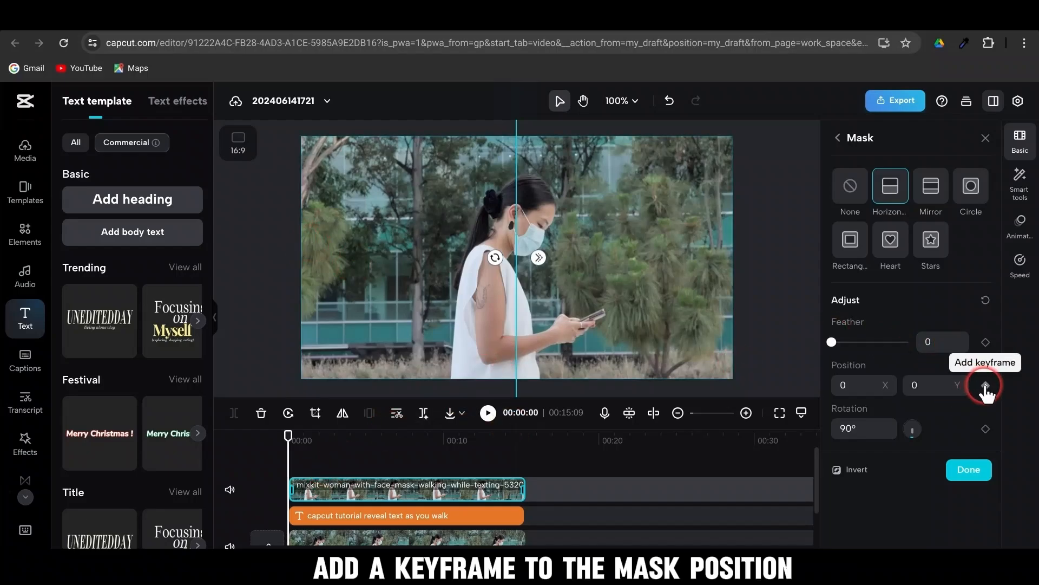
Keyframe the mask position at successive moments so its edge tracks the woman's body
{"action": "left_click", "coordinate": [985, 385]}
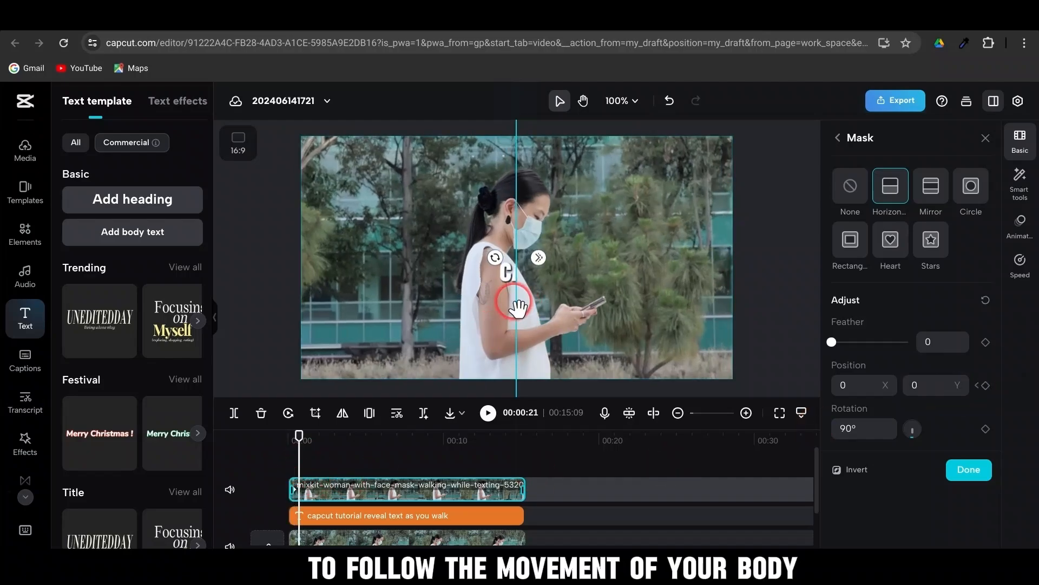
{"action": "left_click_drag", "start_coordinate": [512, 306], "coordinate": [503, 303]}
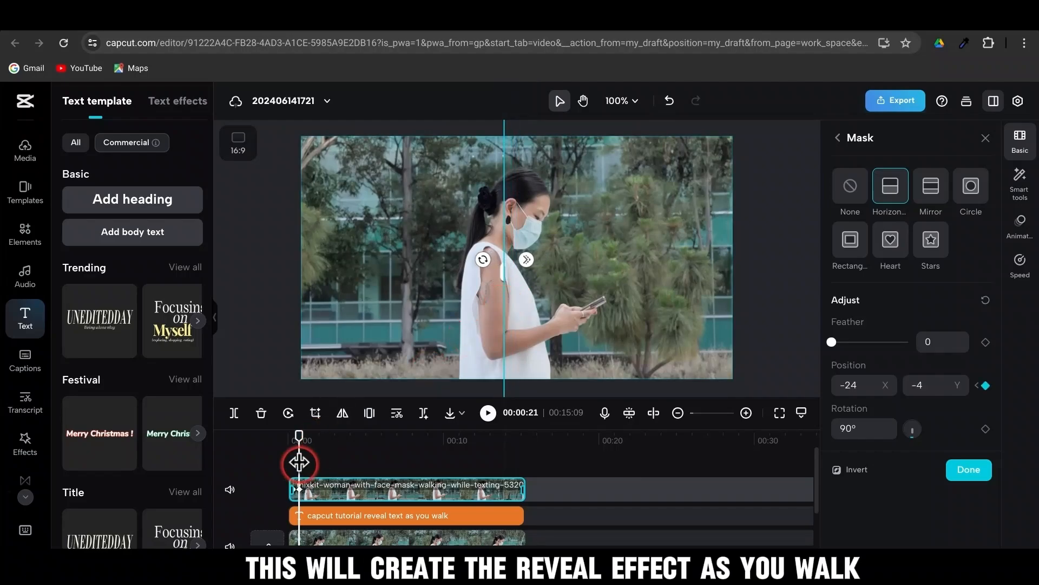
{"action": "left_click_drag", "start_coordinate": [298, 435], "coordinate": [306, 435]}
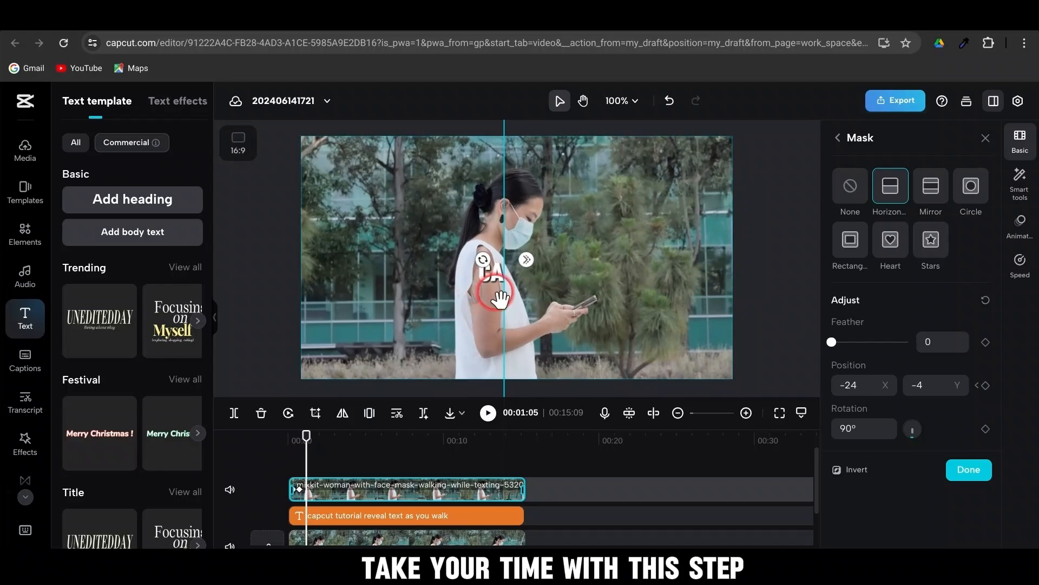
{"action": "left_click_drag", "start_coordinate": [497, 295], "coordinate": [483, 295]}
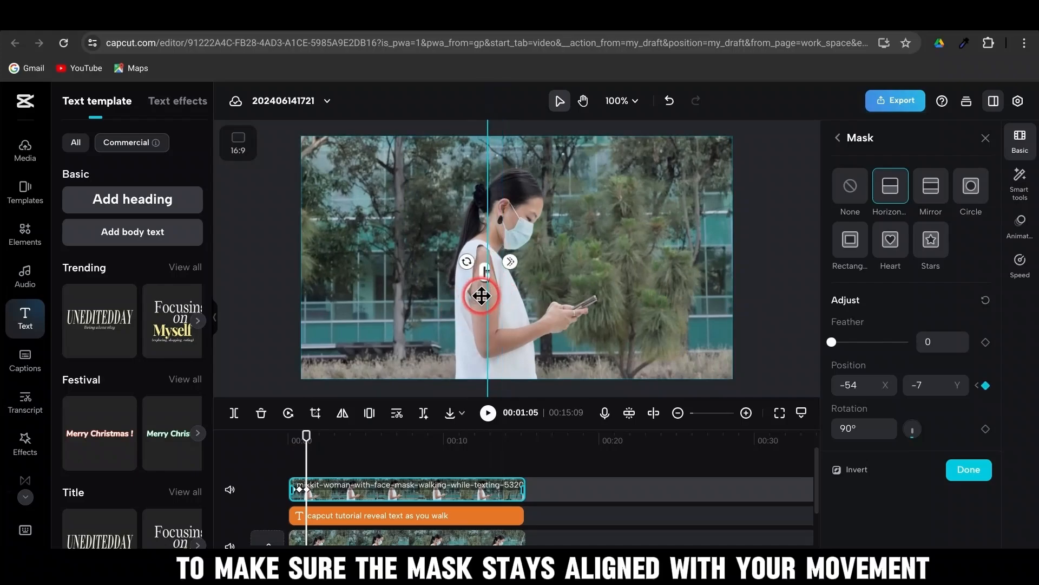
{"action": "left_click_drag", "start_coordinate": [482, 295], "coordinate": [303, 461]}
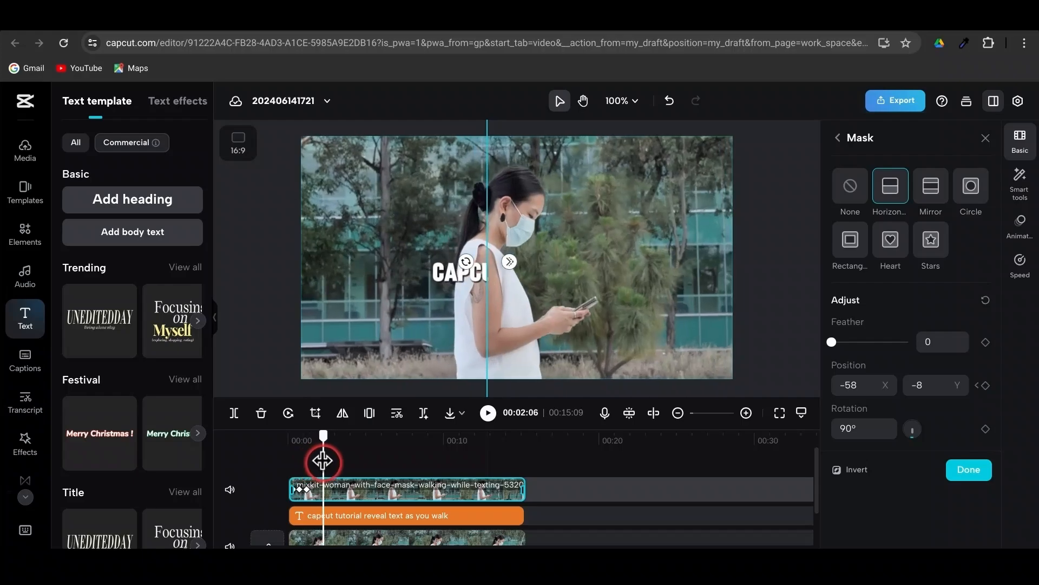
{"action": "left_click_drag", "start_coordinate": [324, 454], "coordinate": [369, 454]}
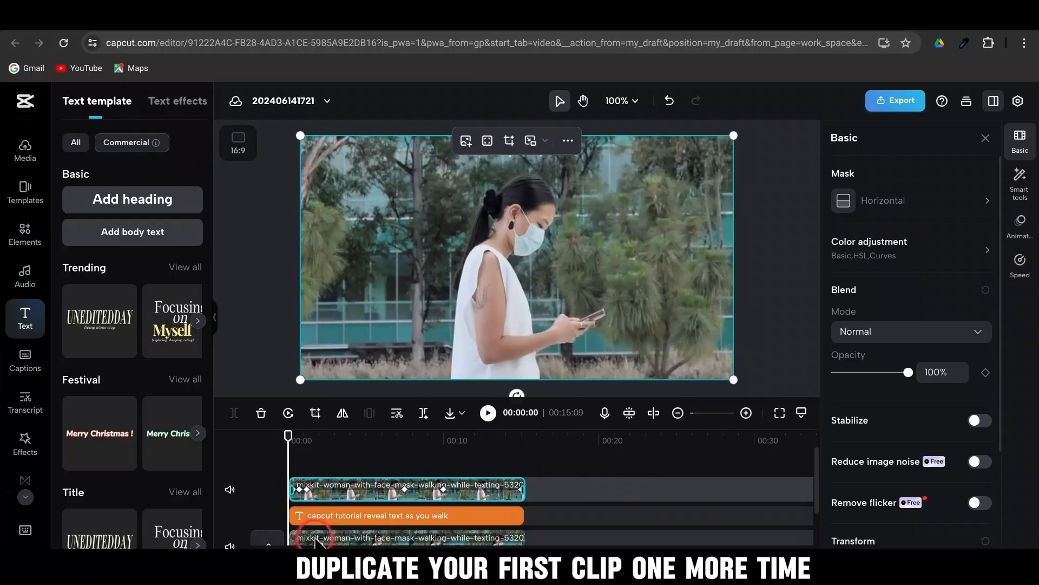
Duplicate the walking clip once more onto the top track and fit it to the screen
{"action": "right_click", "coordinate": [316, 537]}
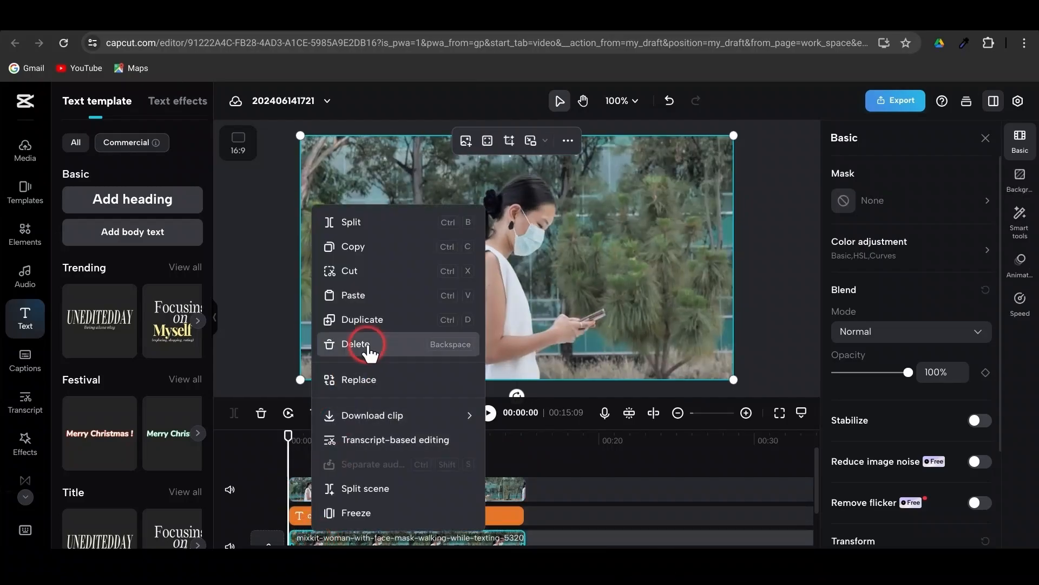
{"action": "left_click", "coordinate": [355, 344]}
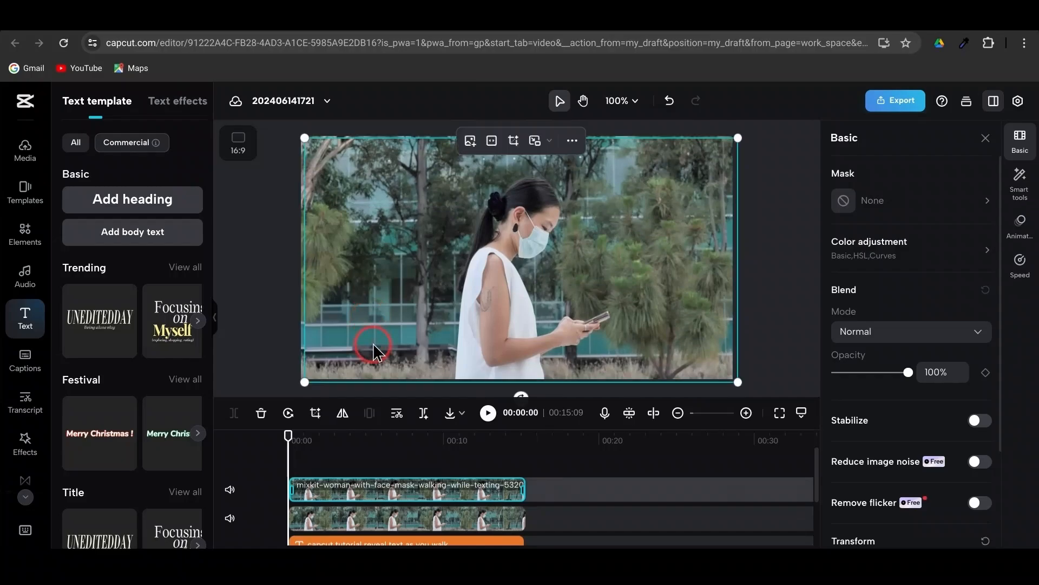
{"action": "mouse_move", "coordinate": [491, 141]}
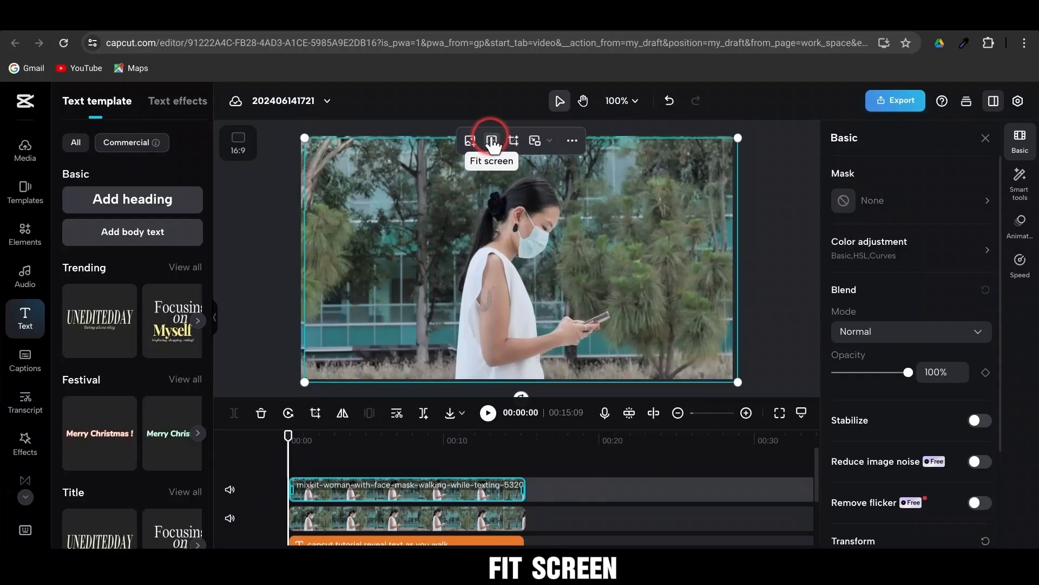
{"action": "left_click", "coordinate": [492, 140]}
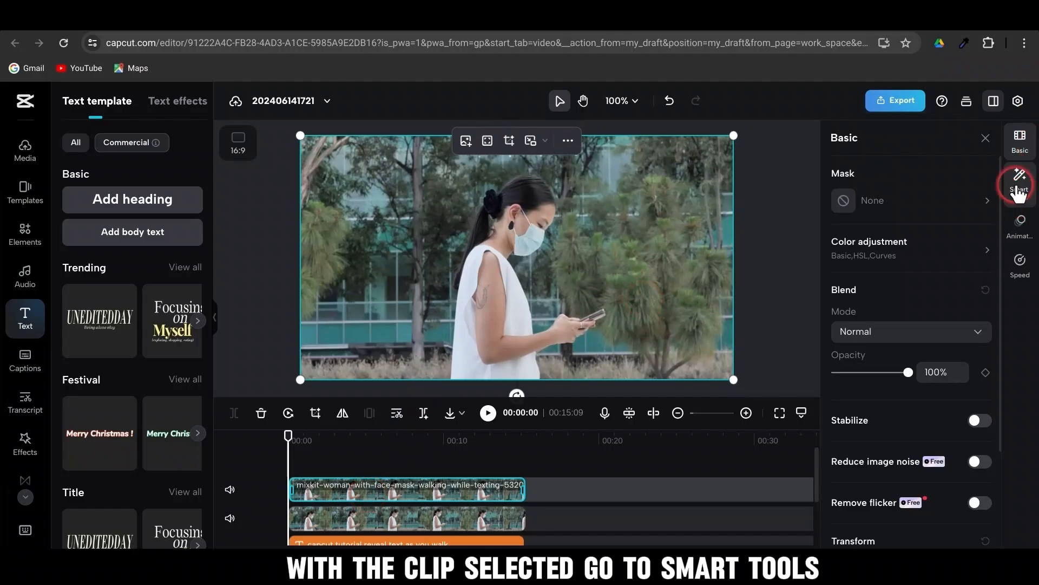
Enable Auto removal of the top clip's background via Smart tools and play the preview
{"action": "left_click", "coordinate": [1020, 184]}
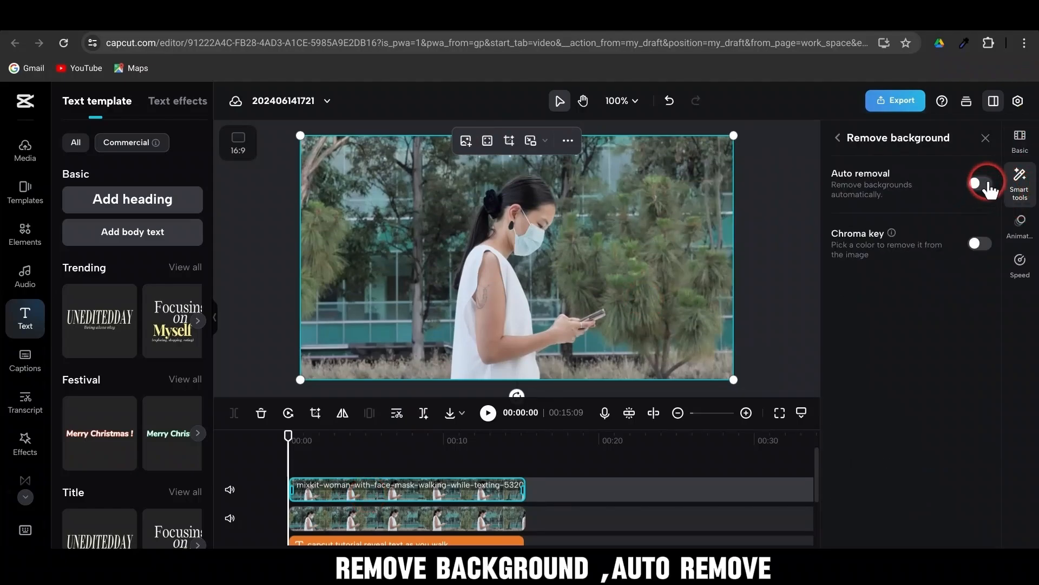
{"action": "left_click", "coordinate": [979, 183]}
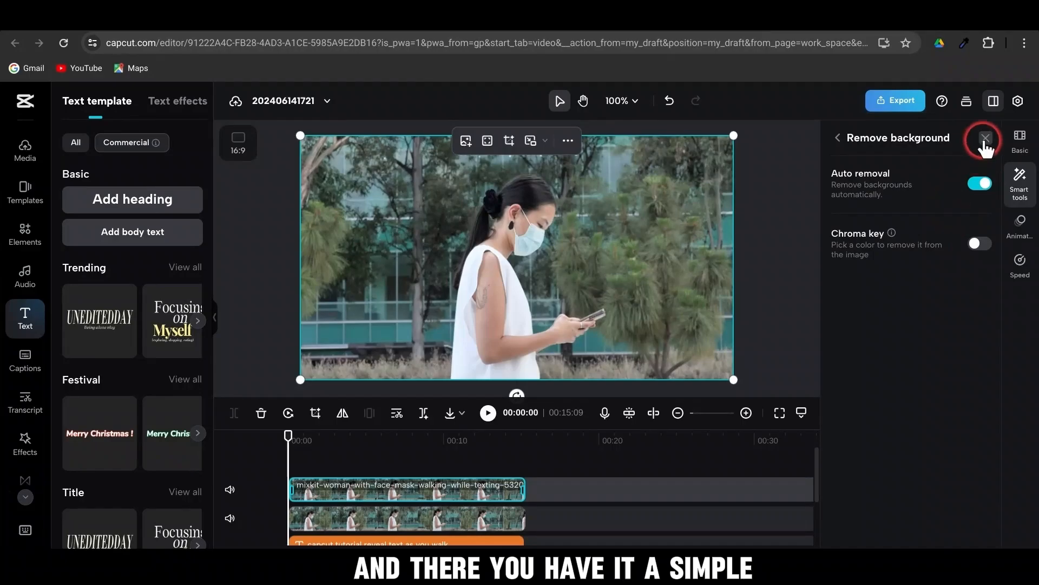
{"action": "left_click", "coordinate": [984, 140]}
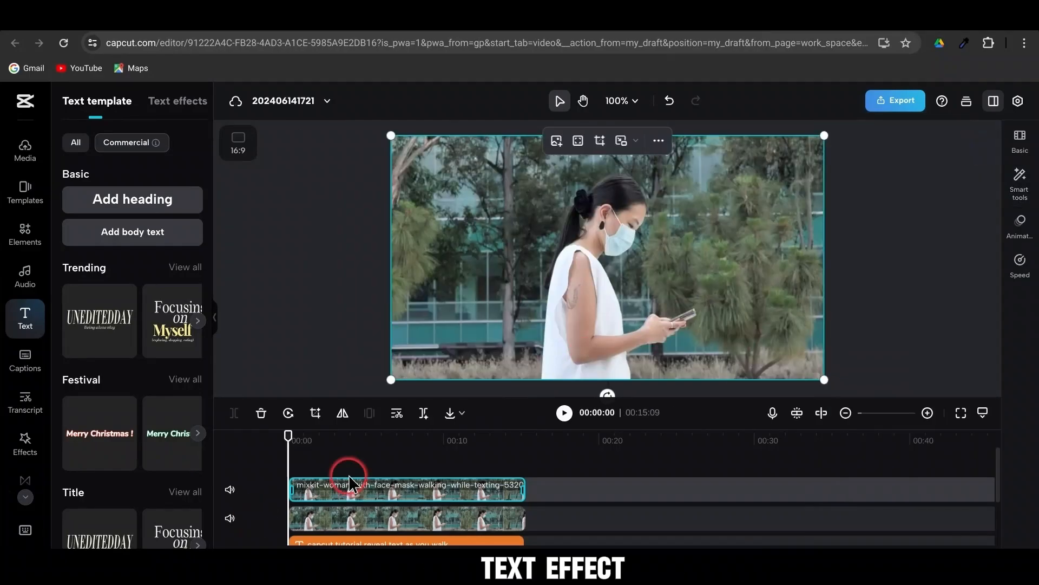
{"action": "left_click", "coordinate": [564, 411]}
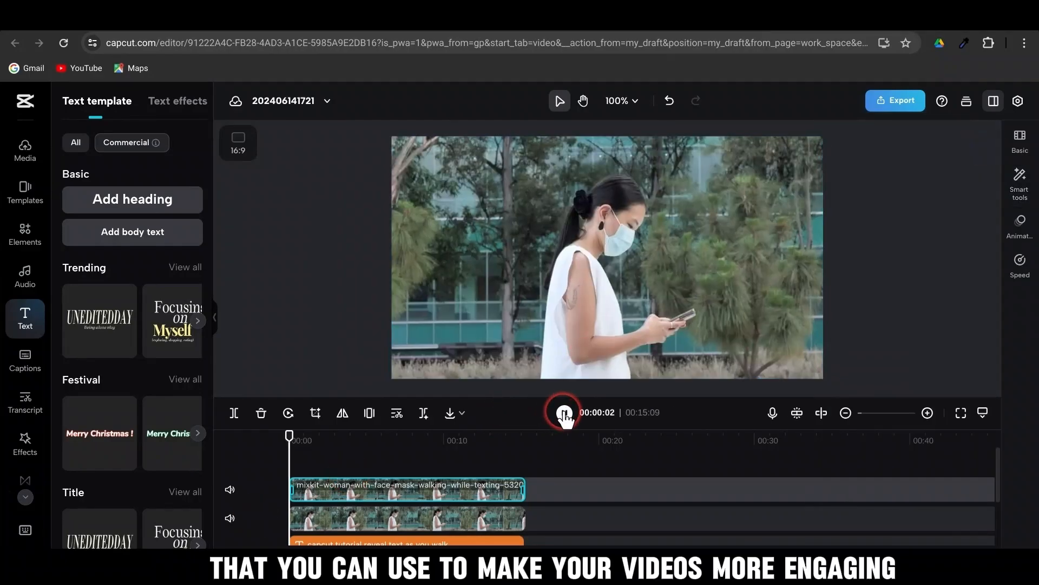